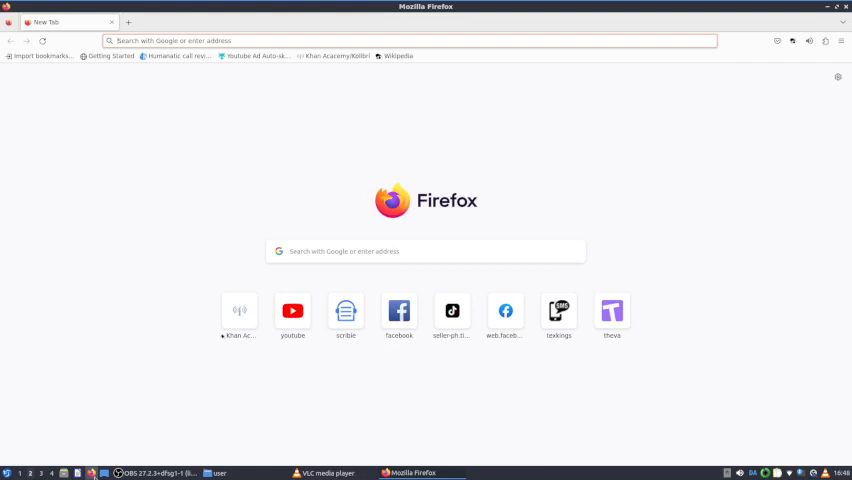
pyautogui.moveTo(708, 100)
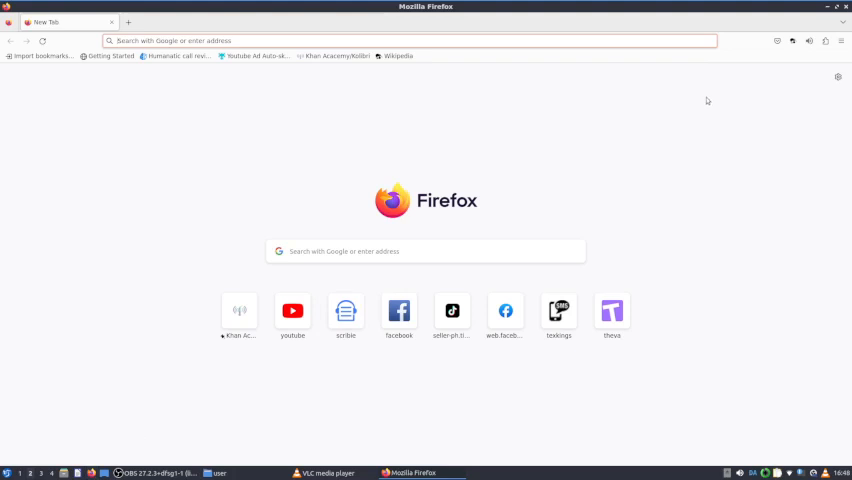
pyautogui.moveTo(408, 122)
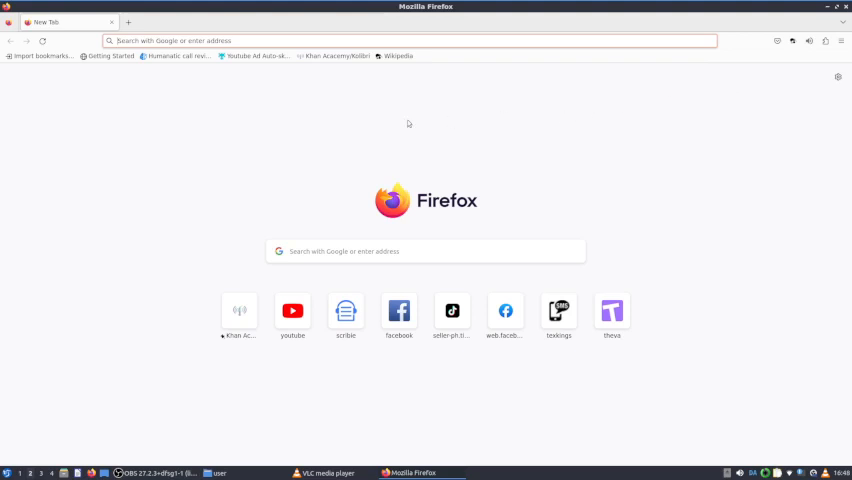
pyautogui.moveTo(396, 56)
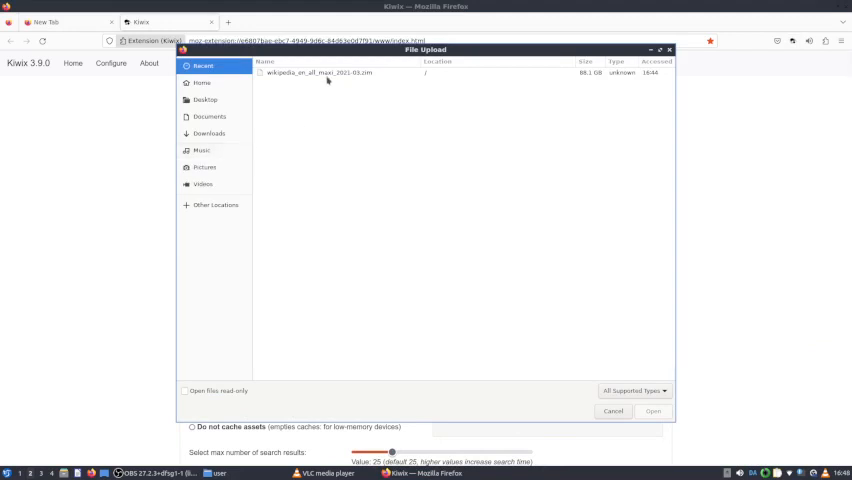
# - Load the wikipedia_en_all_maxi ZIM archive so the offline Wikipedia welcome page appears
pyautogui.click(320, 72)
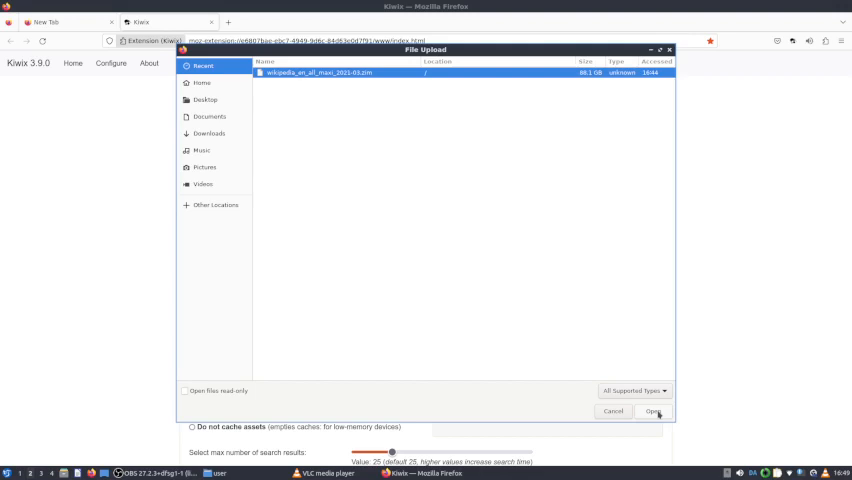
pyautogui.click(654, 412)
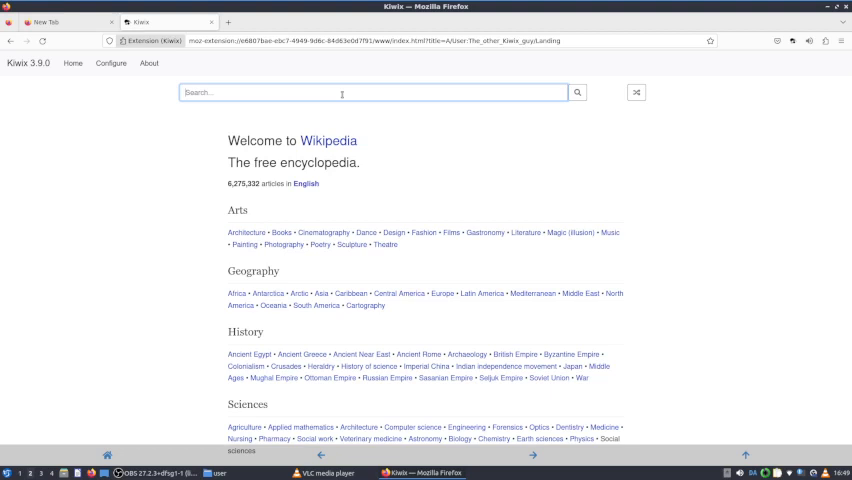
# - Search the offline Wikipedia for 'musi' to find music articles
pyautogui.write('music')
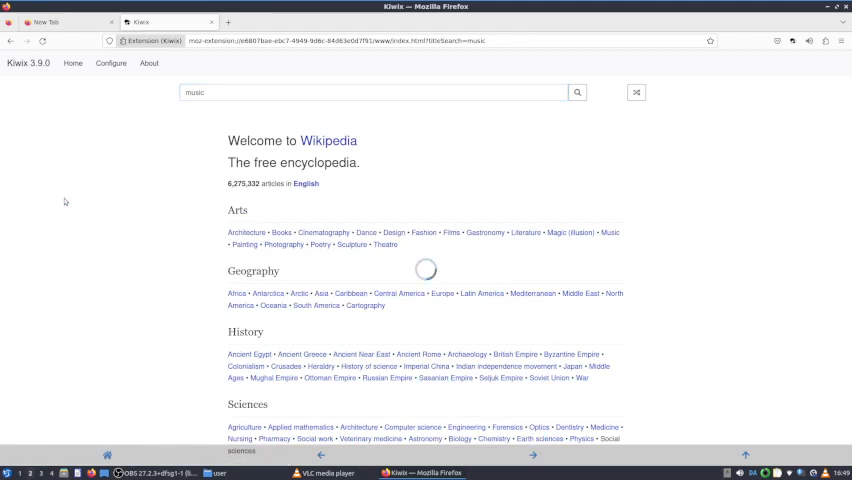
pyautogui.click(608, 232)
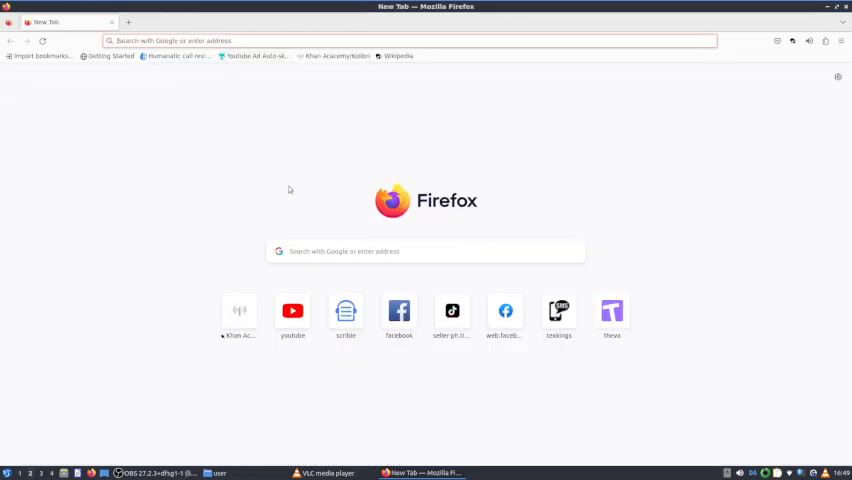
pyautogui.moveTo(328, 130)
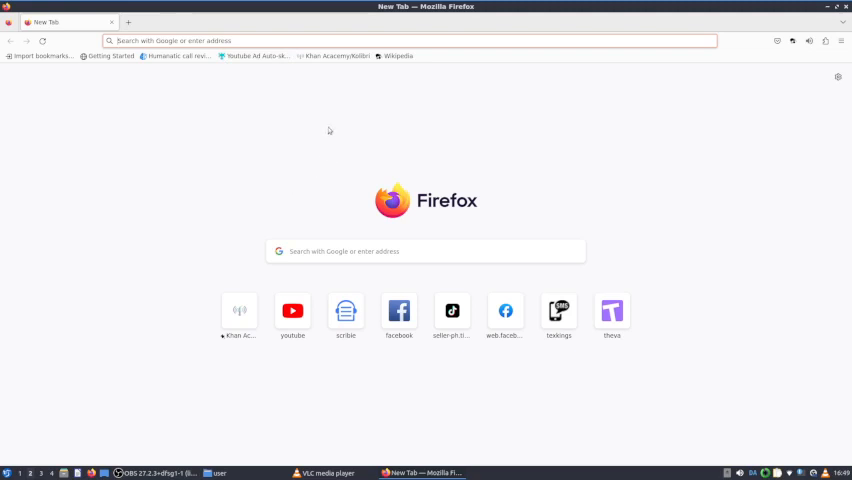
pyautogui.moveTo(334, 56)
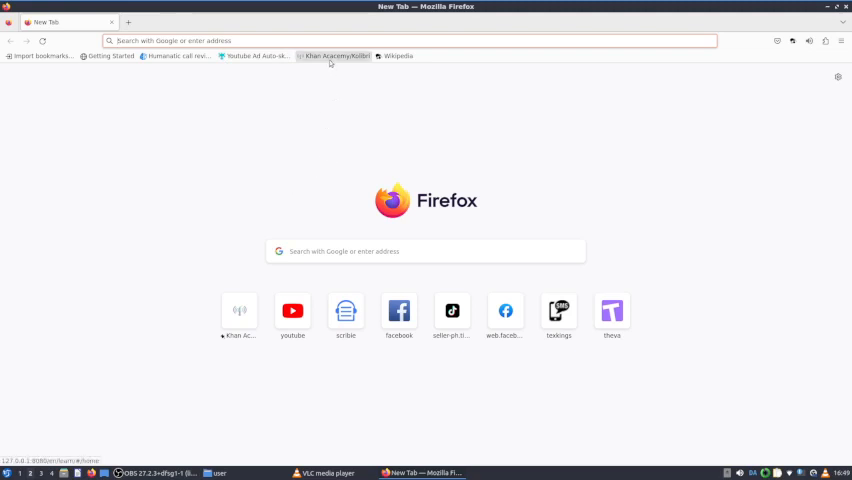
pyautogui.moveTo(334, 56)
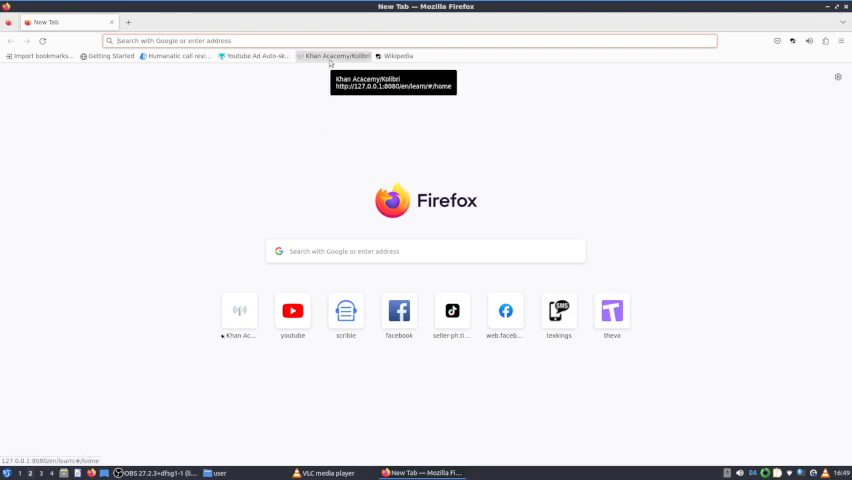
# - Open the Kolibri Learn library from the bookmarks toolbar
pyautogui.click(332, 56)
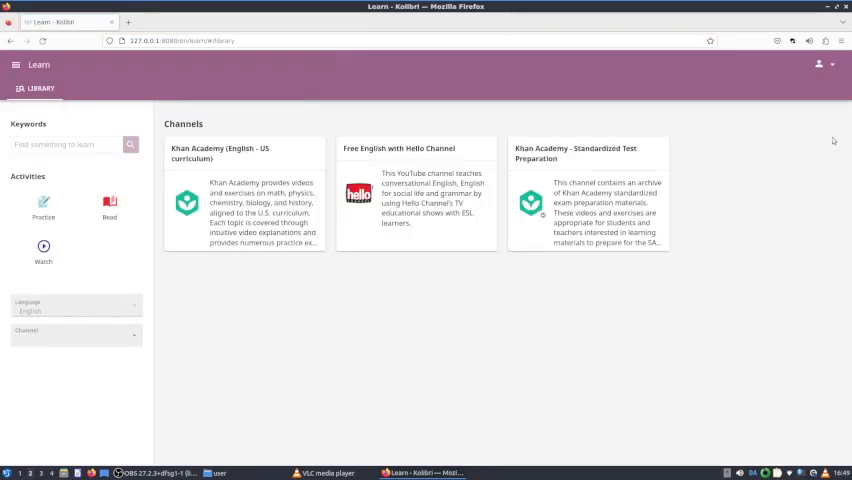
# - Sign in to Kolibri with the learner account and its password
pyautogui.click(820, 64)
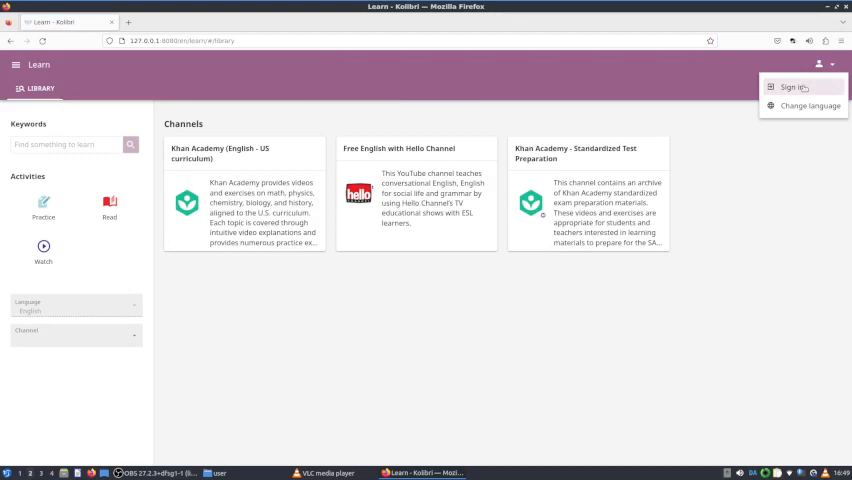
pyautogui.click(796, 86)
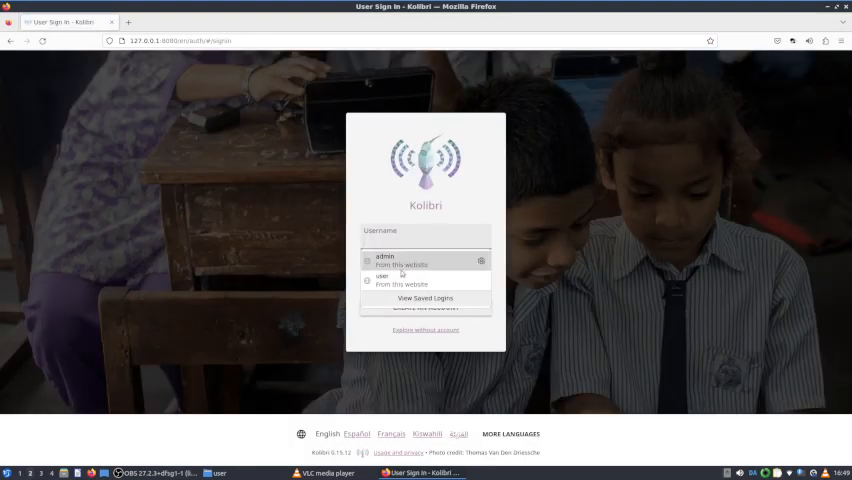
pyautogui.click(384, 278)
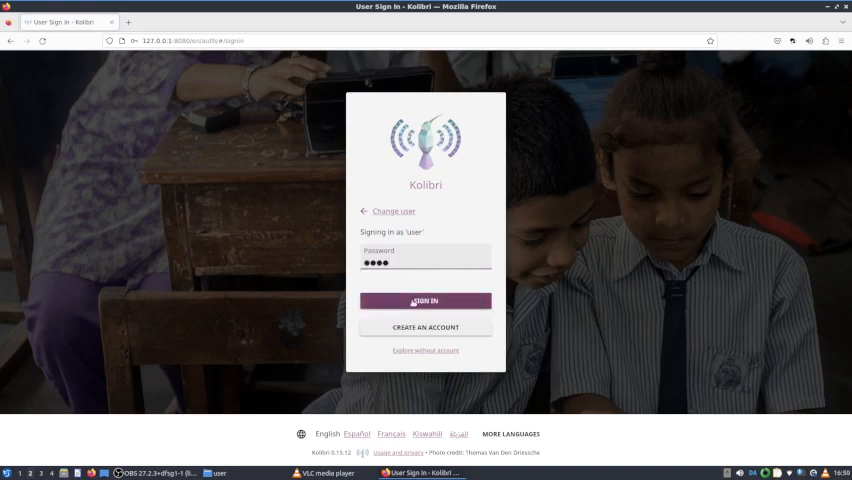
pyautogui.click(424, 300)
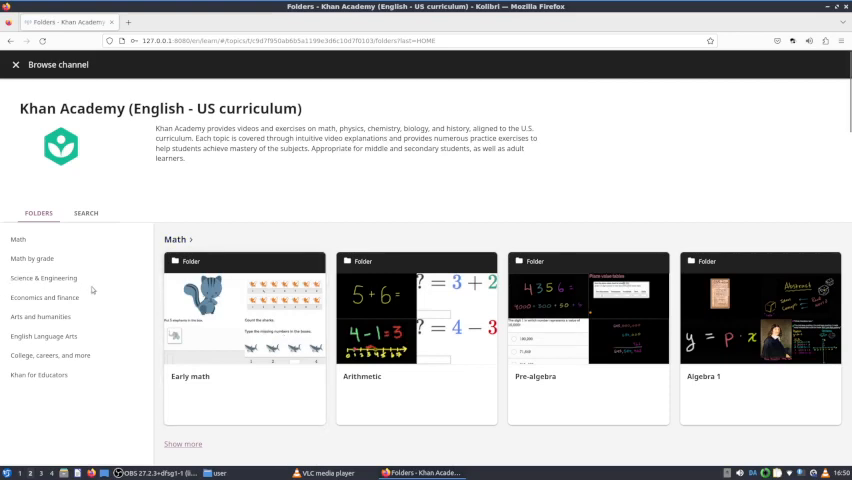
# - Go to the Science & Engineering section and browse to the AP Physics folders
pyautogui.click(44, 276)
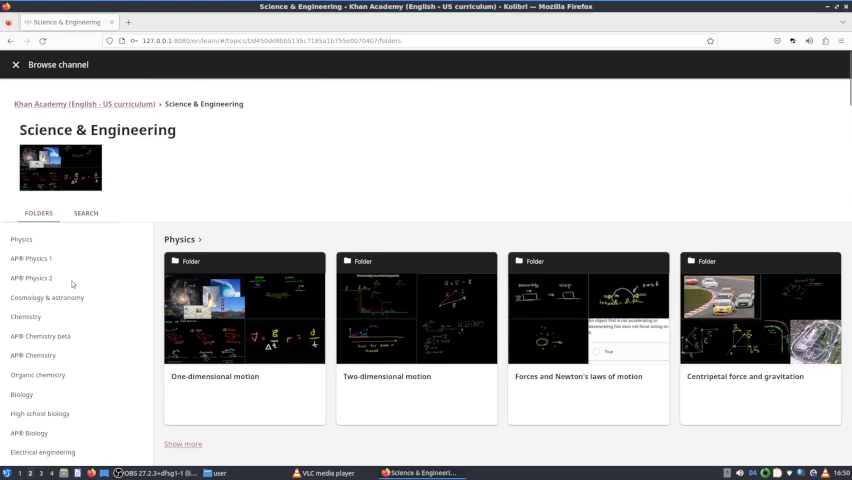
pyautogui.moveTo(404, 170)
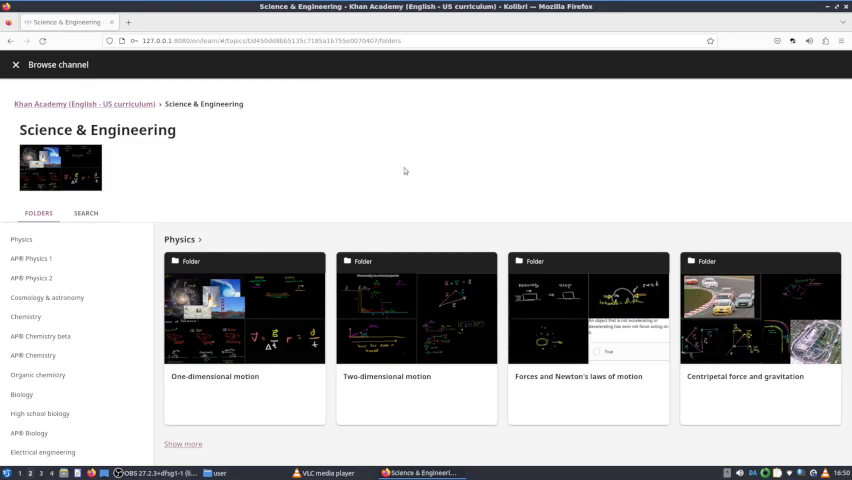
pyautogui.scroll(-3)
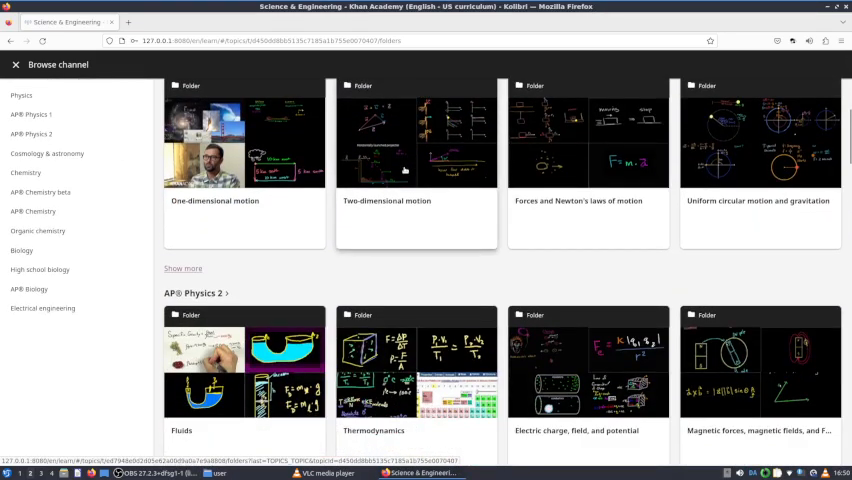
pyautogui.scroll(3)
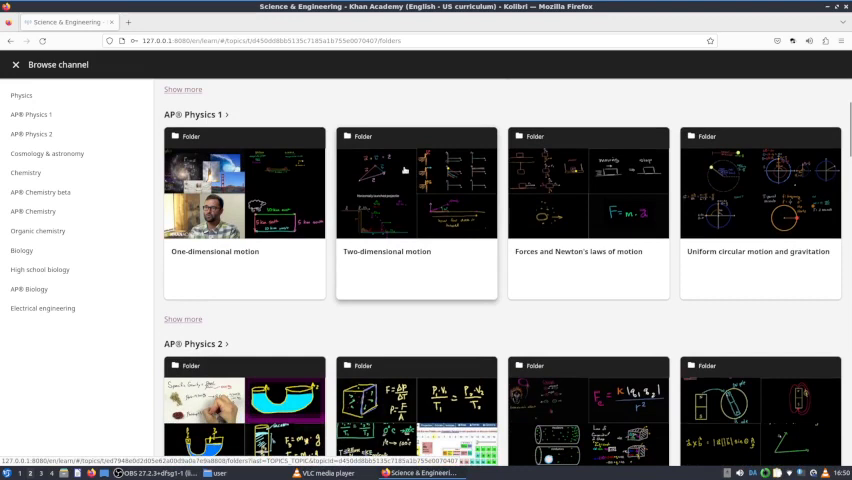
pyautogui.moveTo(376, 256)
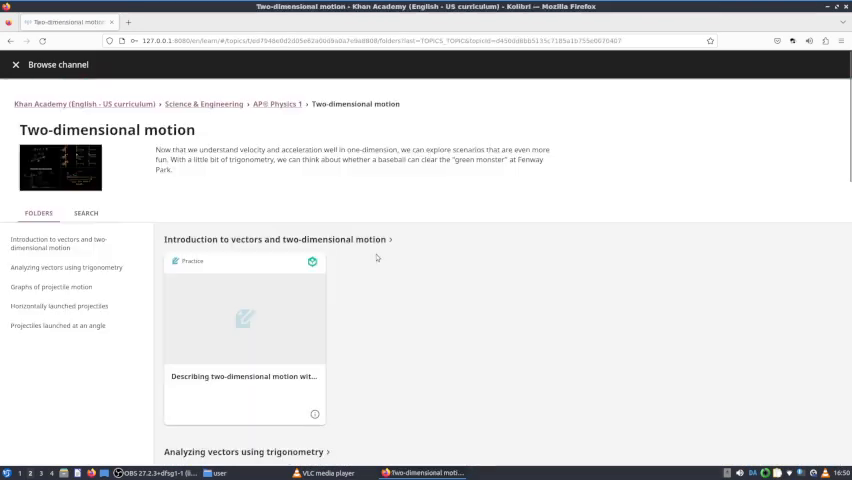
# - Open the 'Visualizing vectors in 2 dimensions' video from the Two-dimensional motion lessons
pyautogui.scroll(-3)
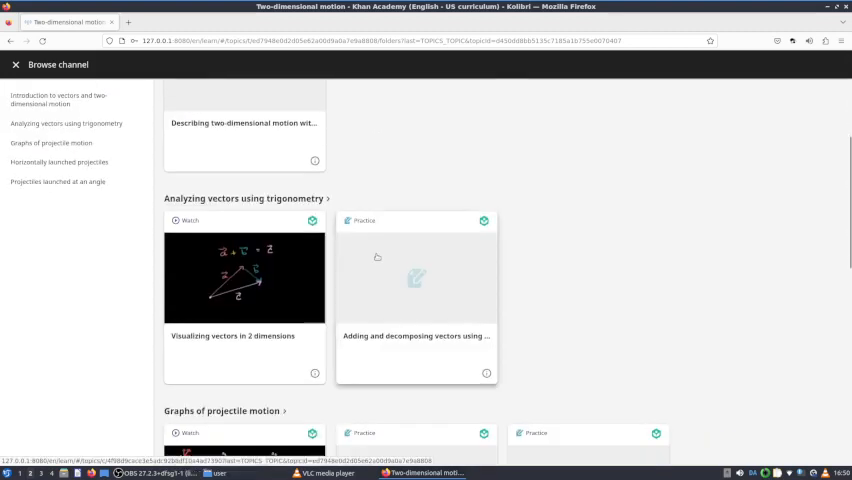
pyautogui.scroll(-3)
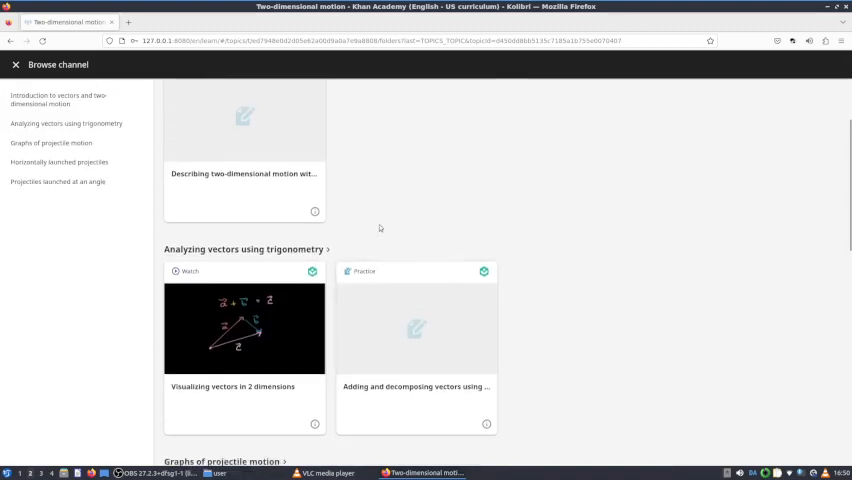
pyautogui.scroll(3)
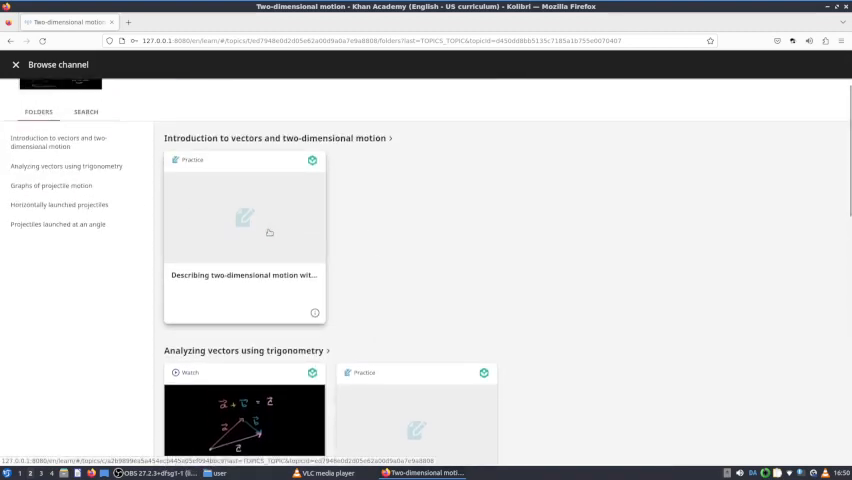
pyautogui.scroll(-3)
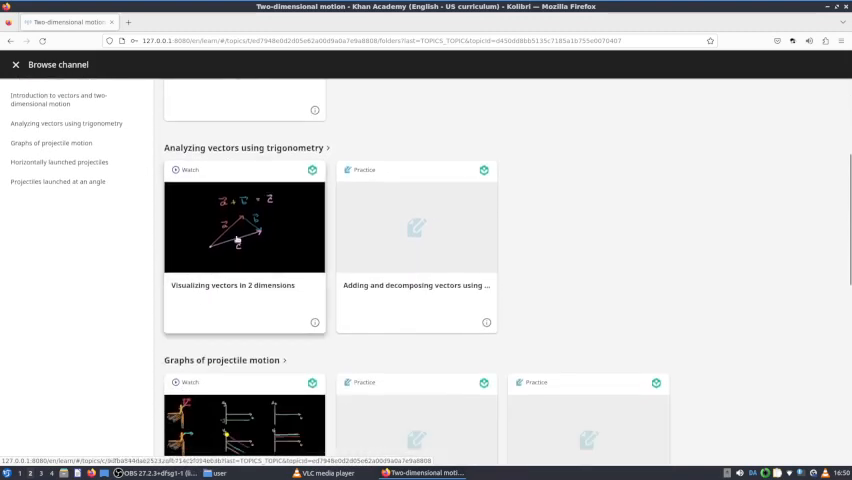
pyautogui.click(244, 228)
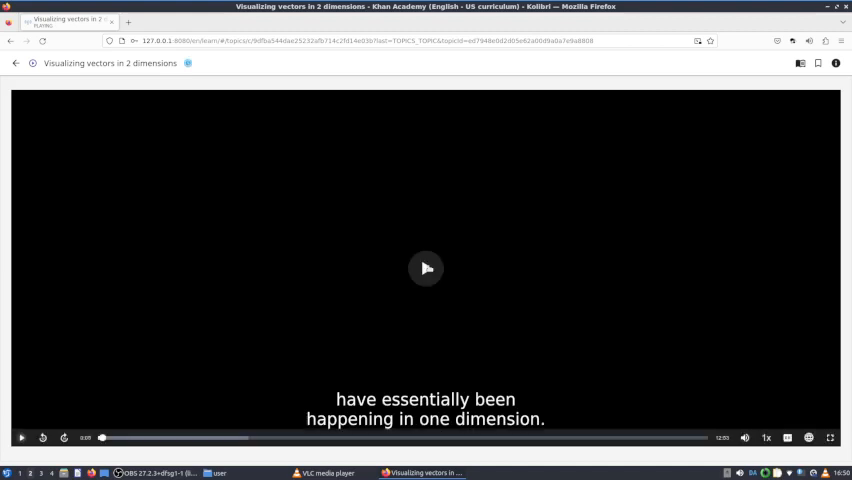
pyautogui.moveTo(56, 424)
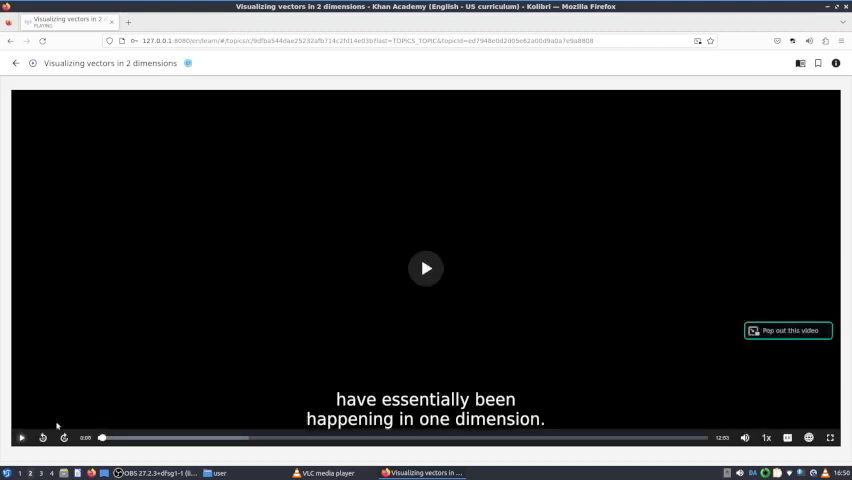
pyautogui.moveTo(230, 292)
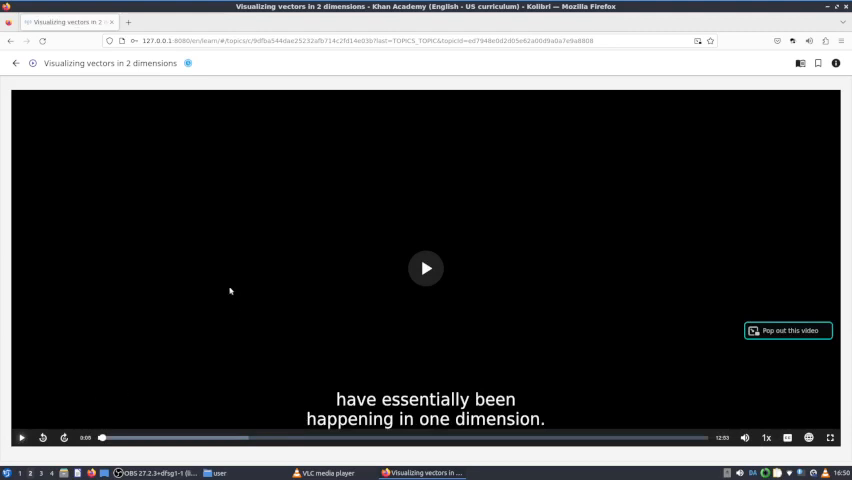